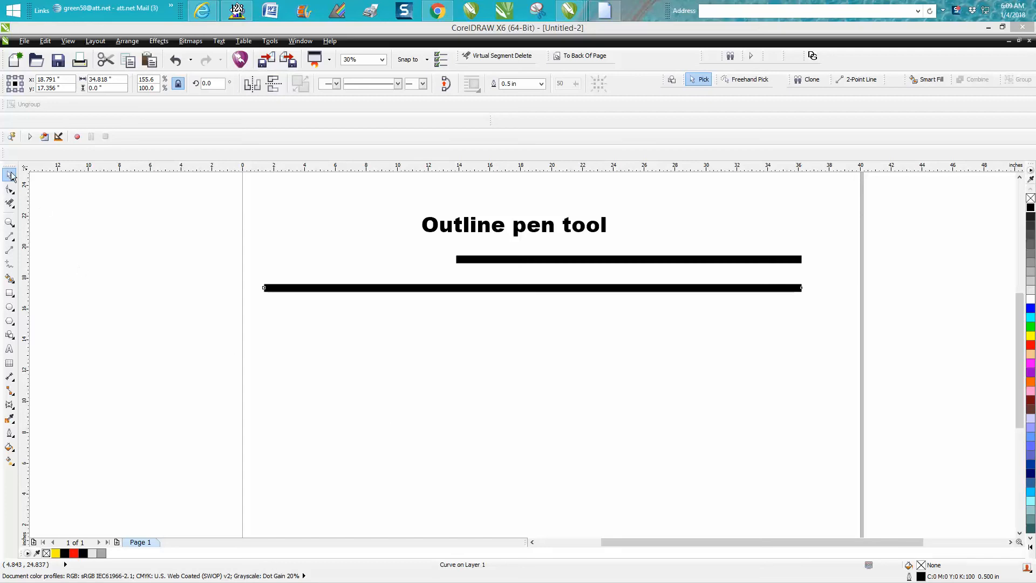
Set the line's outline width to 5.0 in via Outline Pen, then undo it.
click(532, 288)
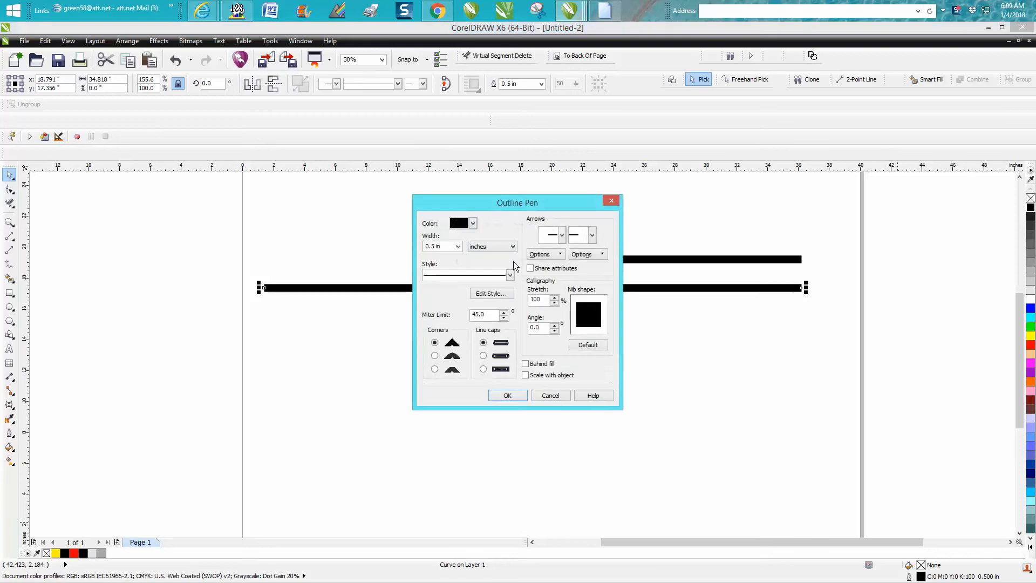
click(458, 246)
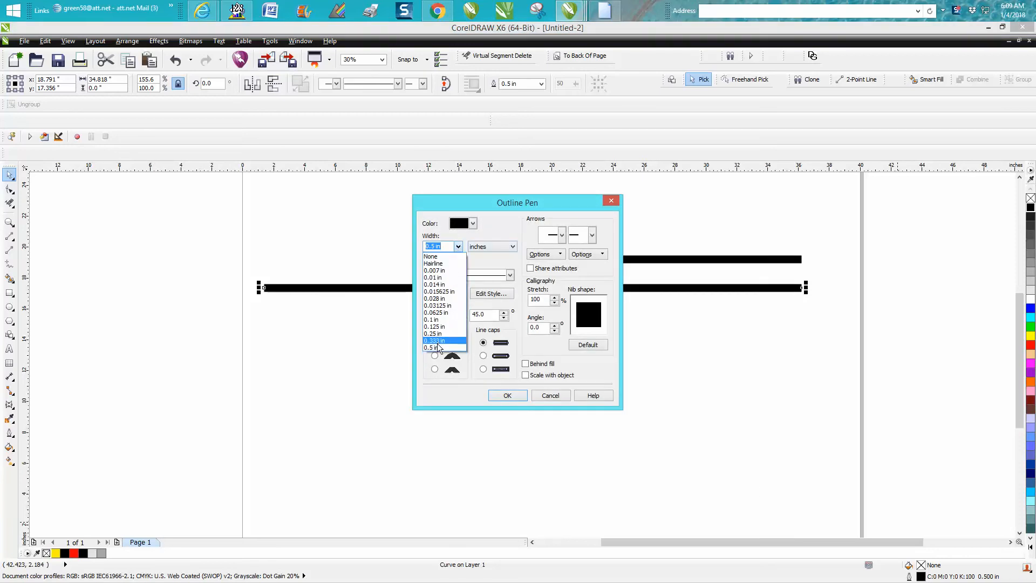
click(507, 395)
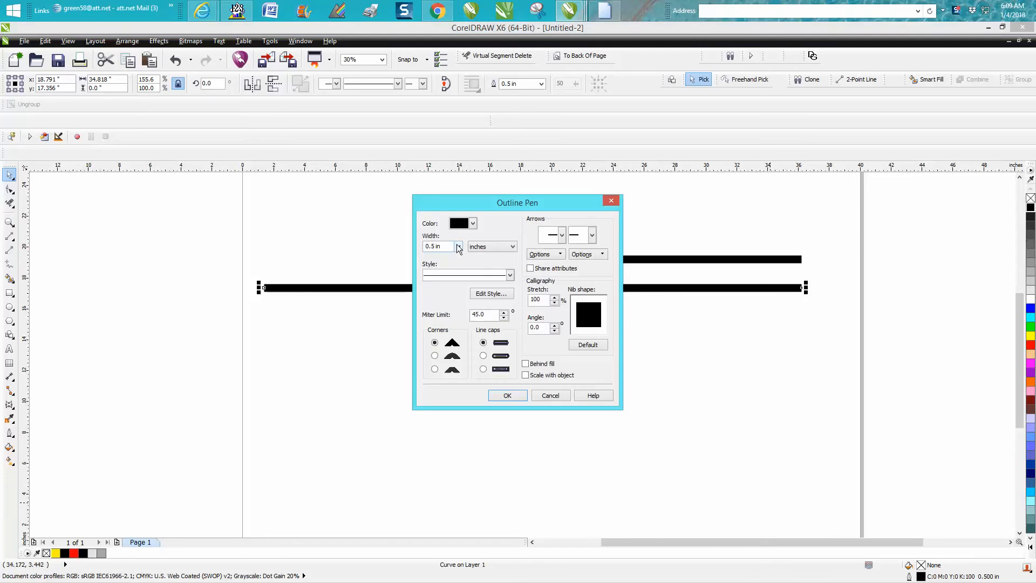
click(458, 246)
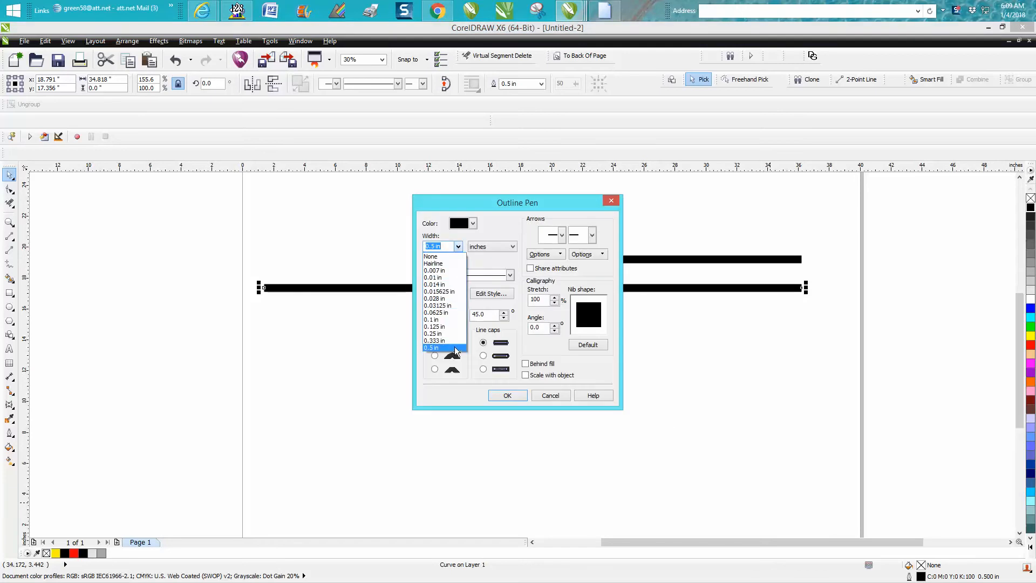
click(431, 347)
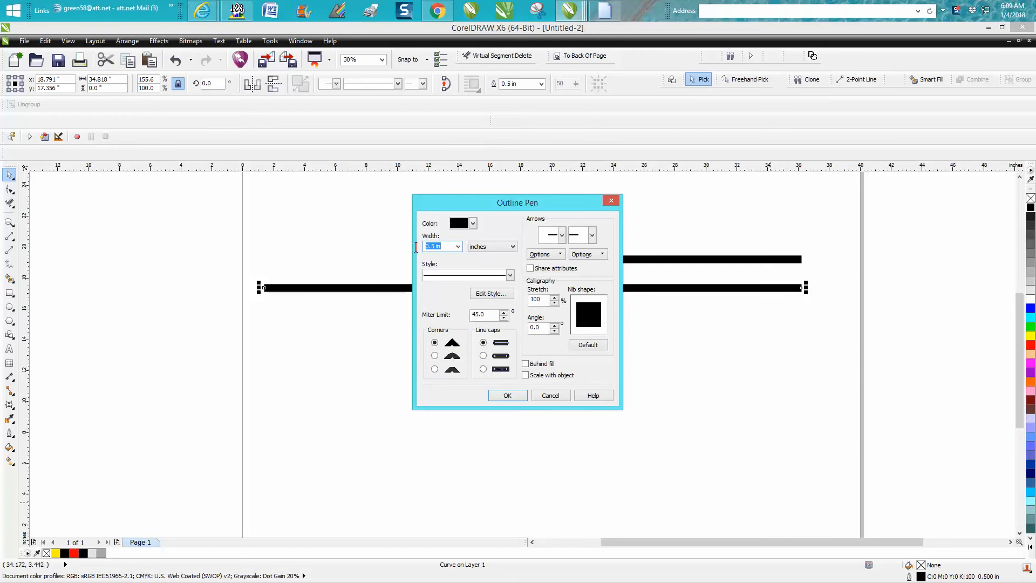
click(507, 395)
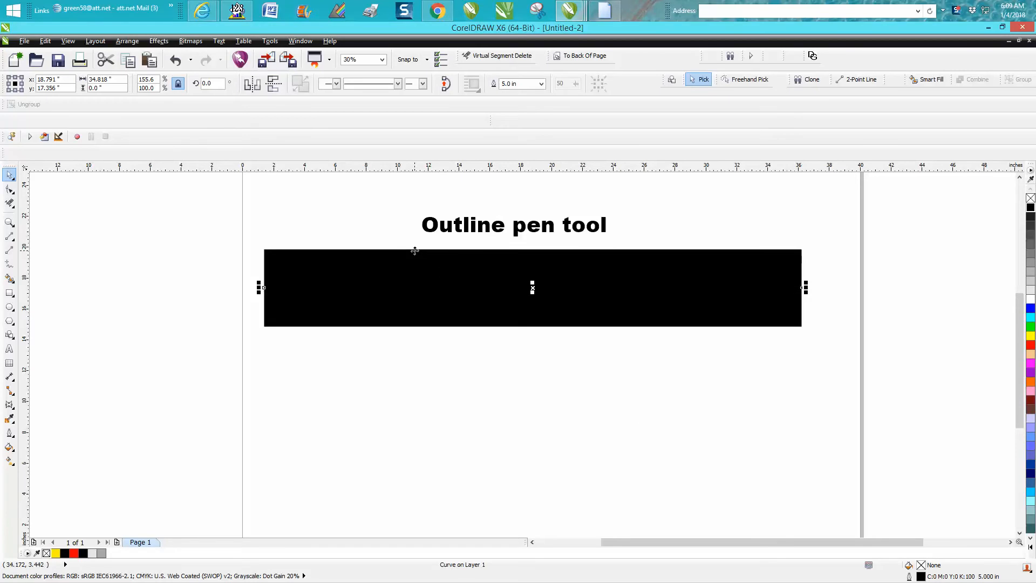
click(173, 60)
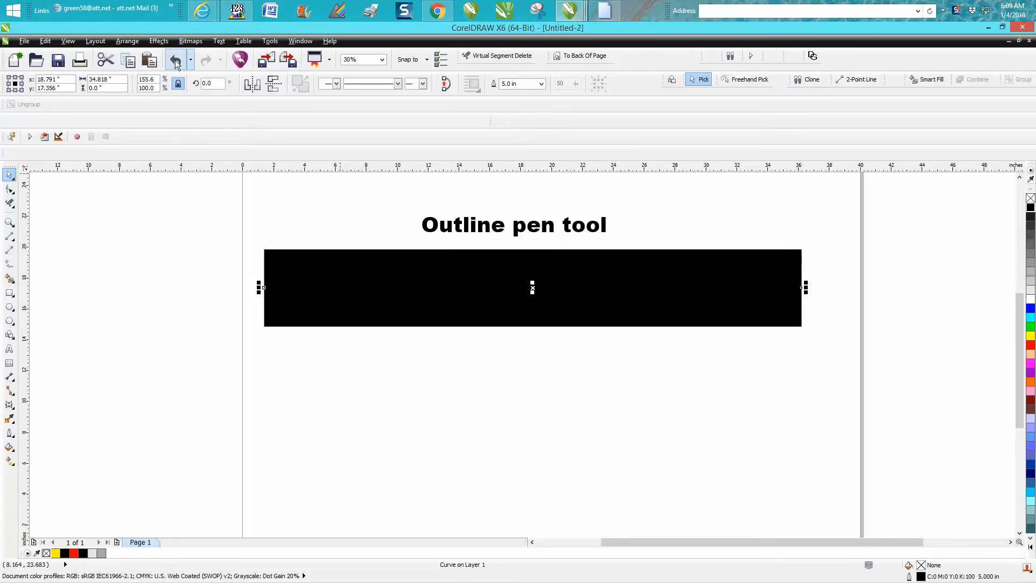
Restore the 0.5 in width and give the line a widely spaced square-dot outline.
click(174, 59)
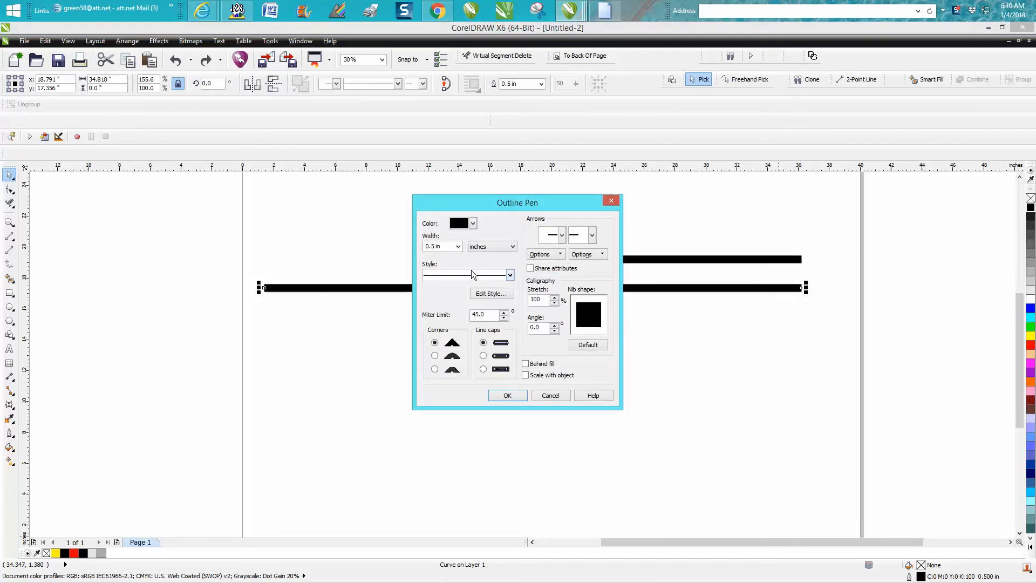
click(509, 275)
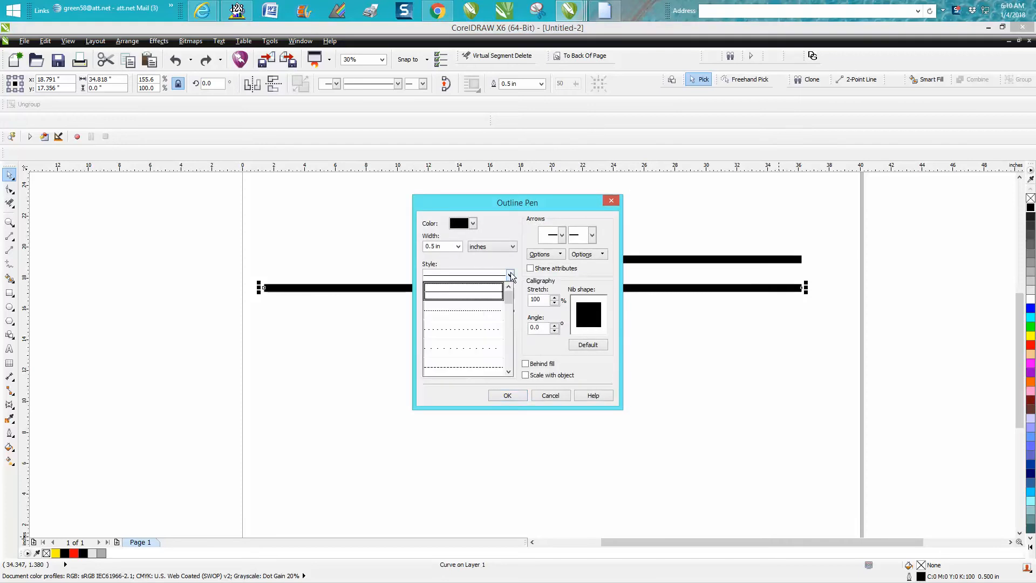
click(463, 291)
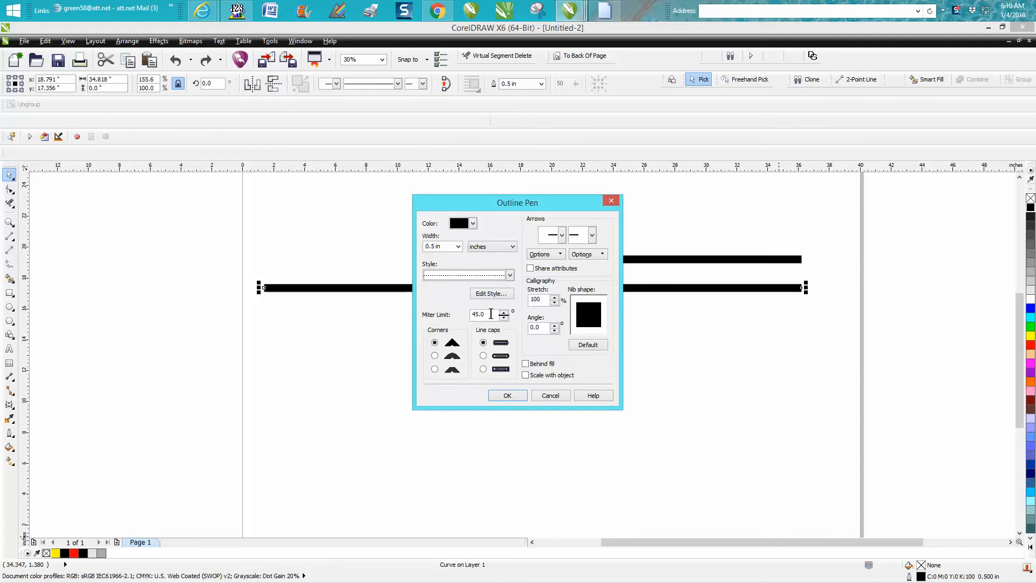
click(507, 395)
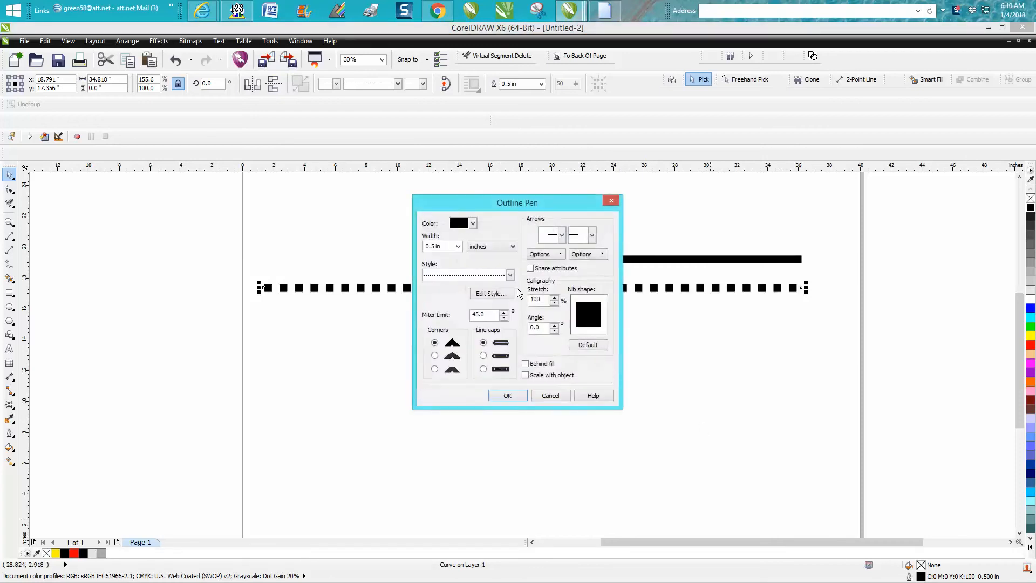
click(509, 274)
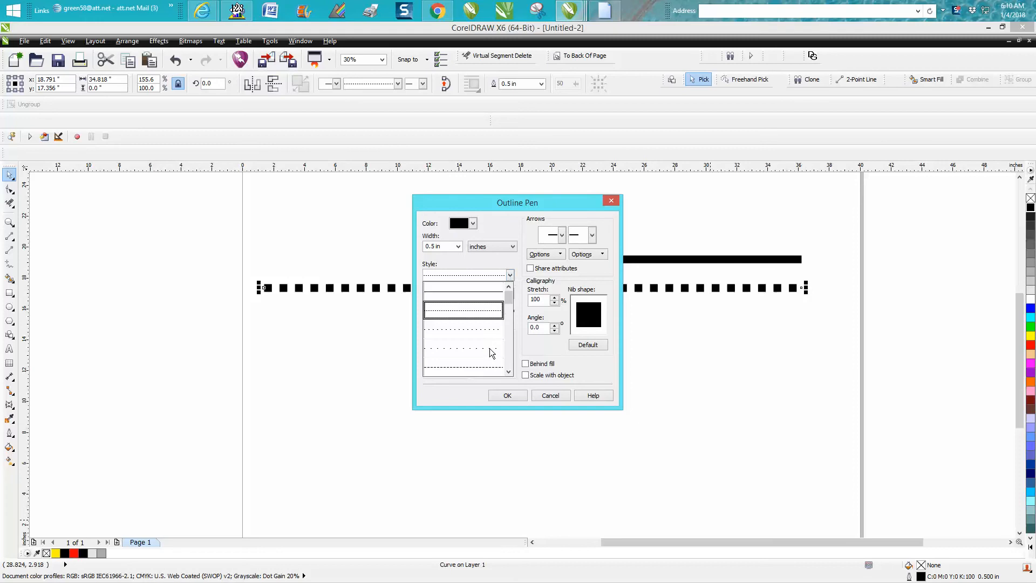
click(507, 395)
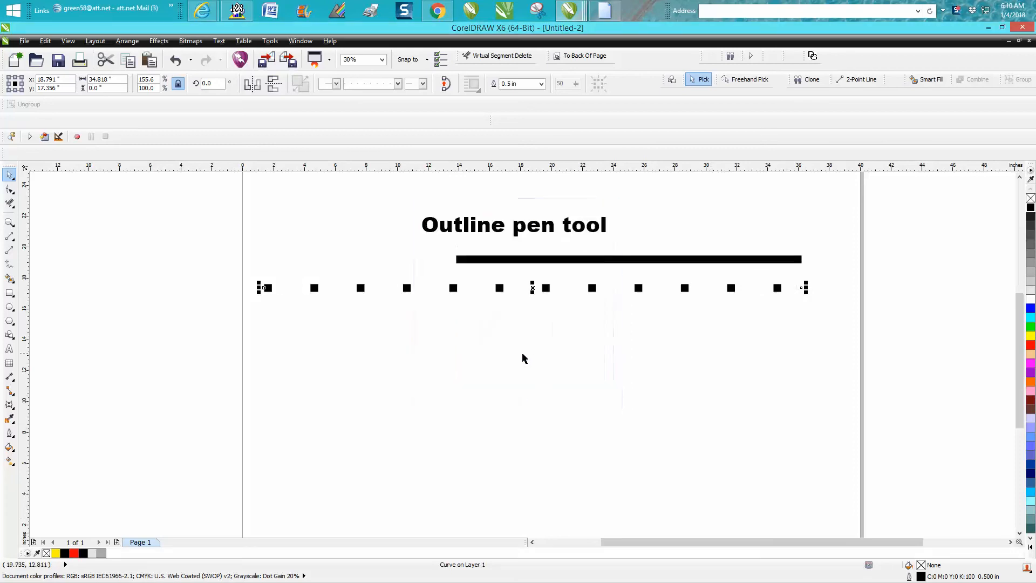
mouse_move(491, 301)
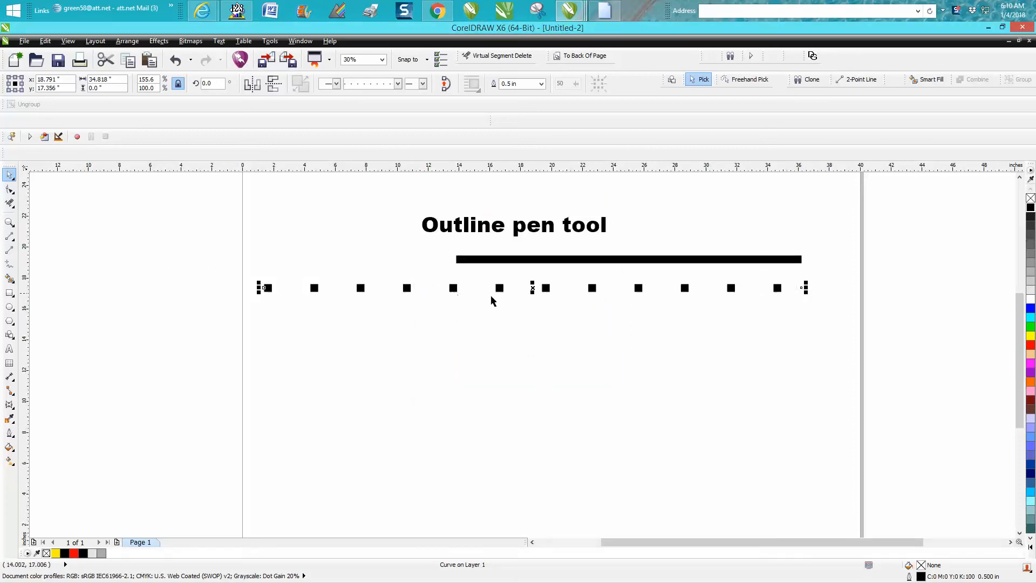
mouse_move(616, 315)
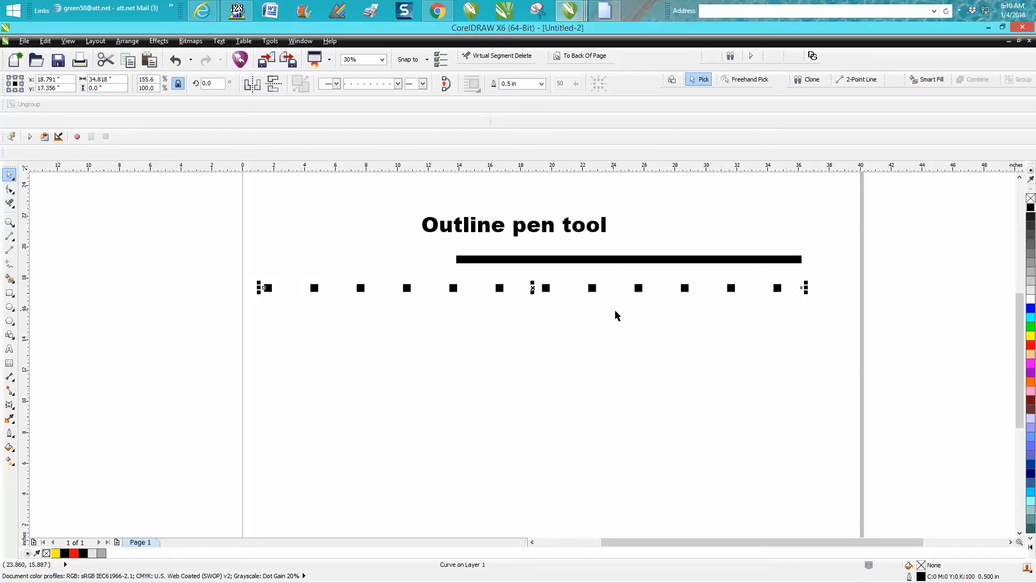
mouse_move(159, 251)
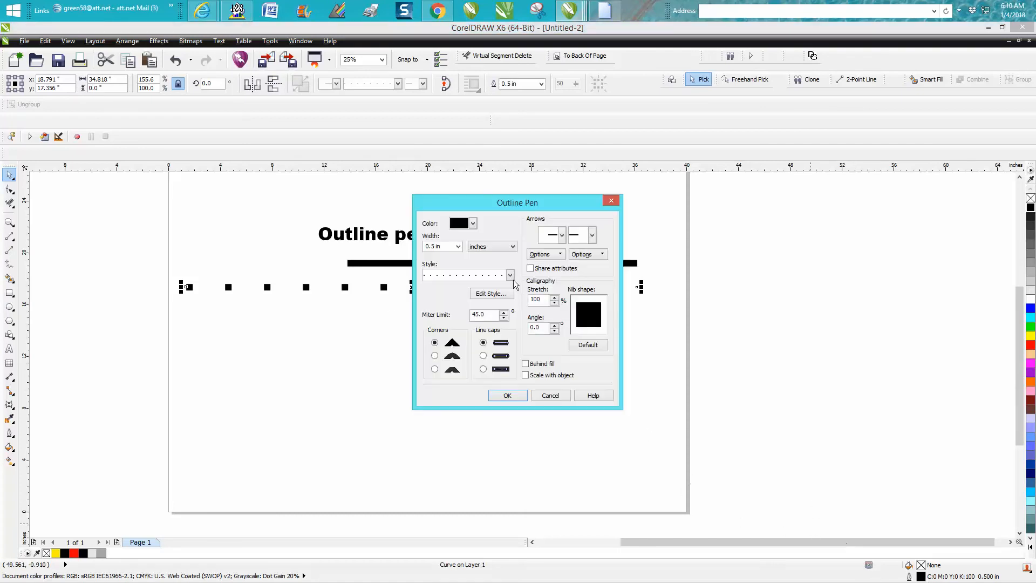
Pick a very sparse dash pattern from near the bottom of the Style list.
click(509, 275)
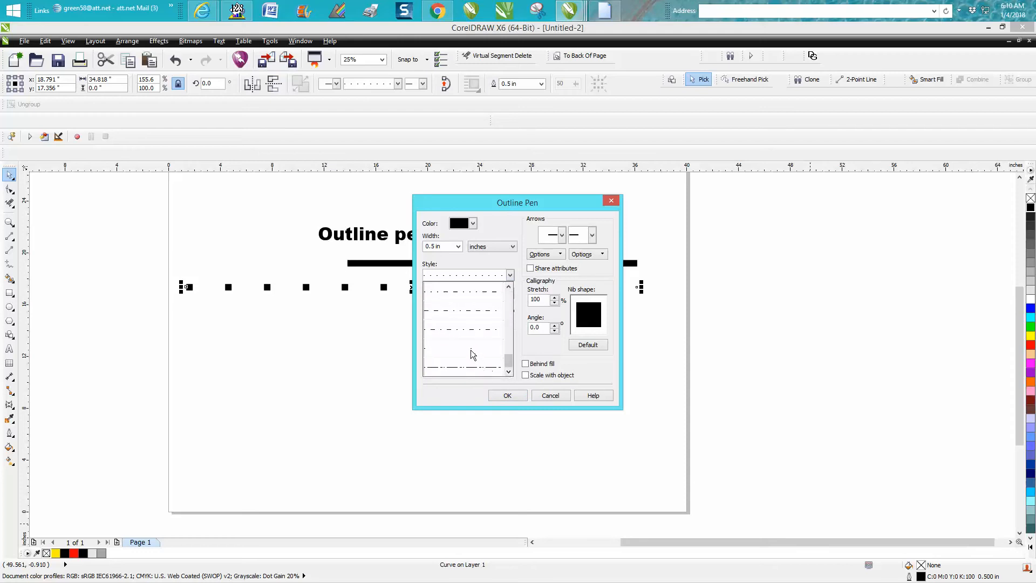
click(507, 395)
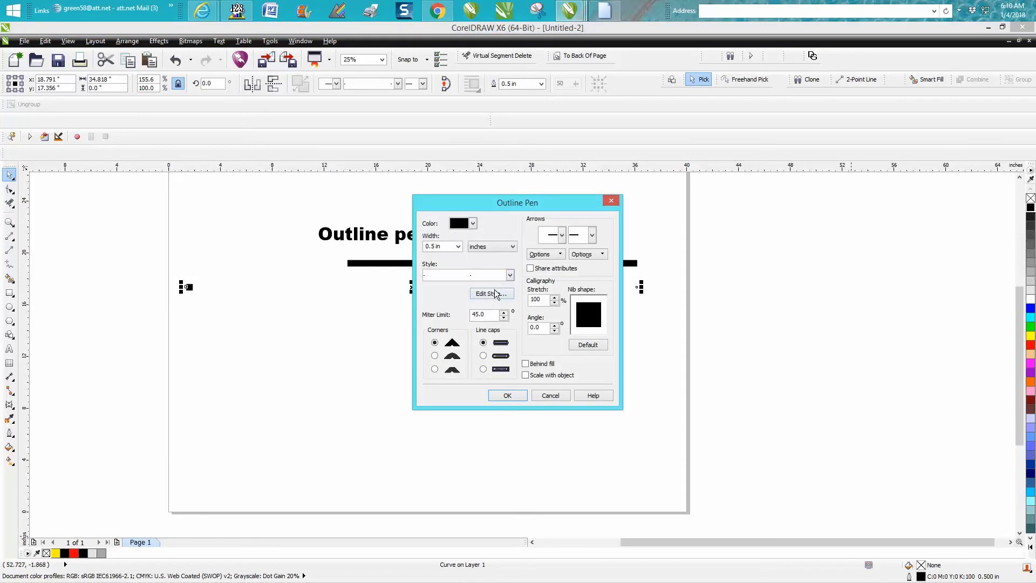
Build a dash-dash-dot pattern in Edit Line Style and add it as a new style.
click(490, 293)
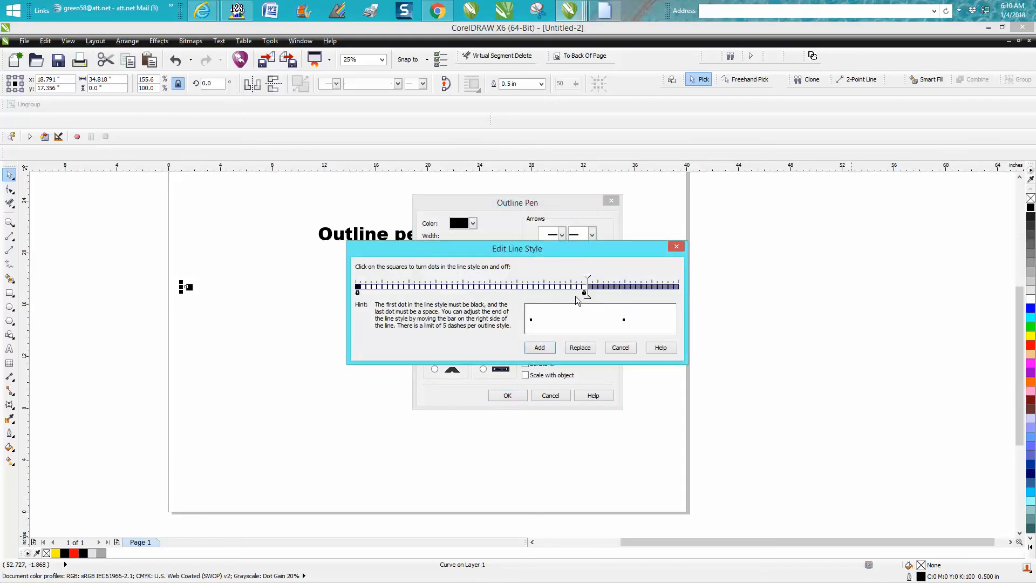
drag(585, 292, 556, 293)
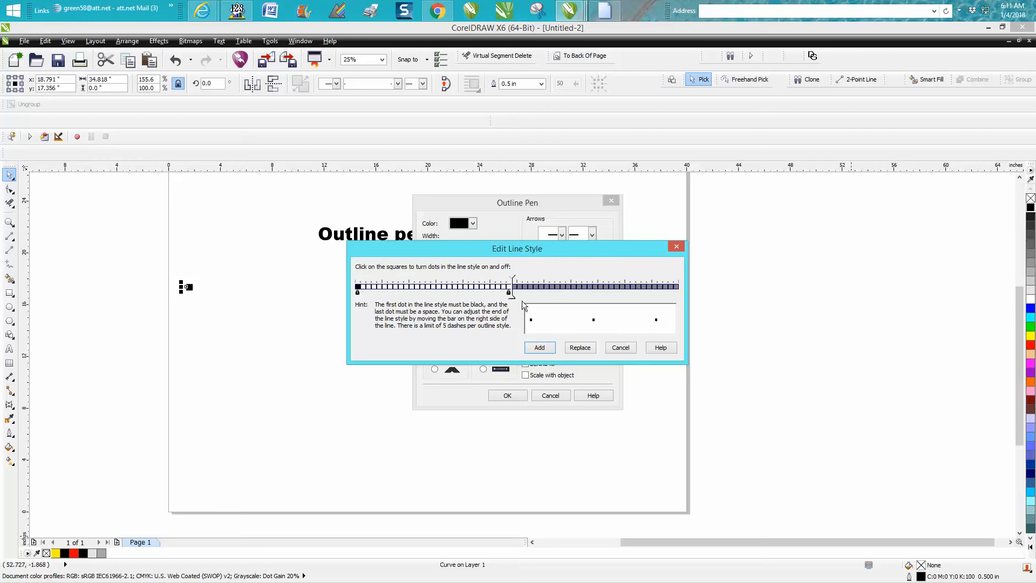
click(373, 286)
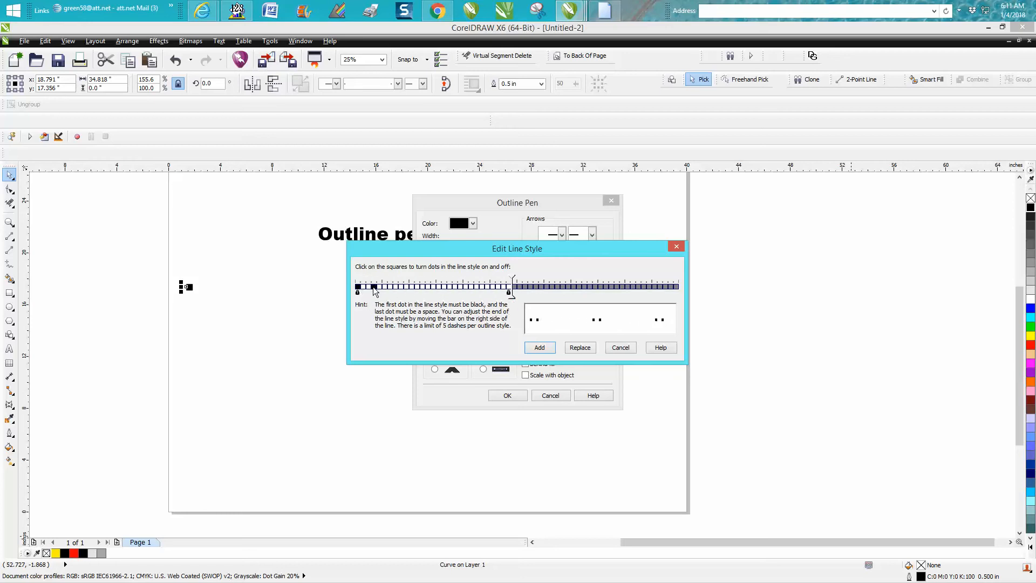
click(390, 287)
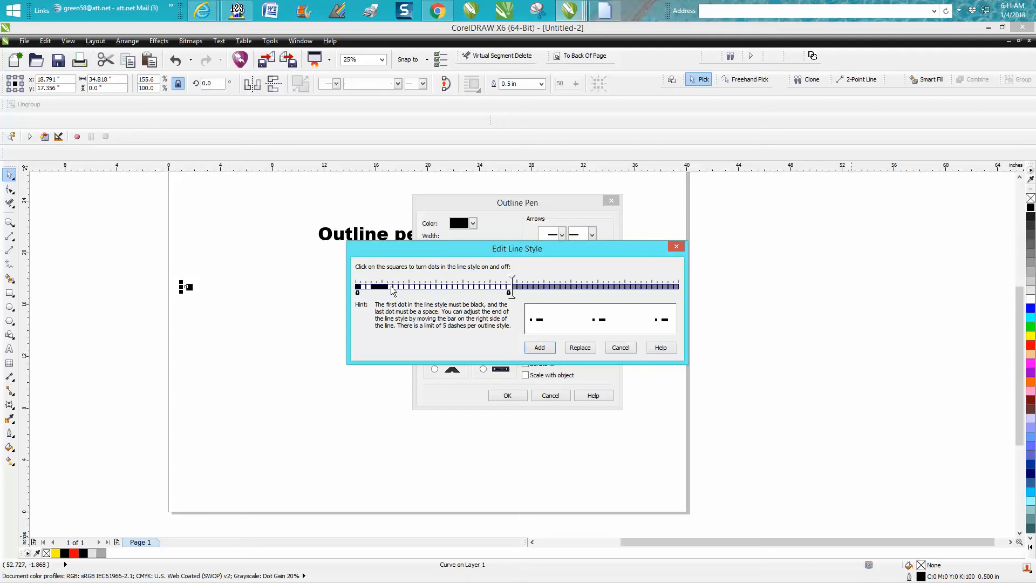
click(393, 286)
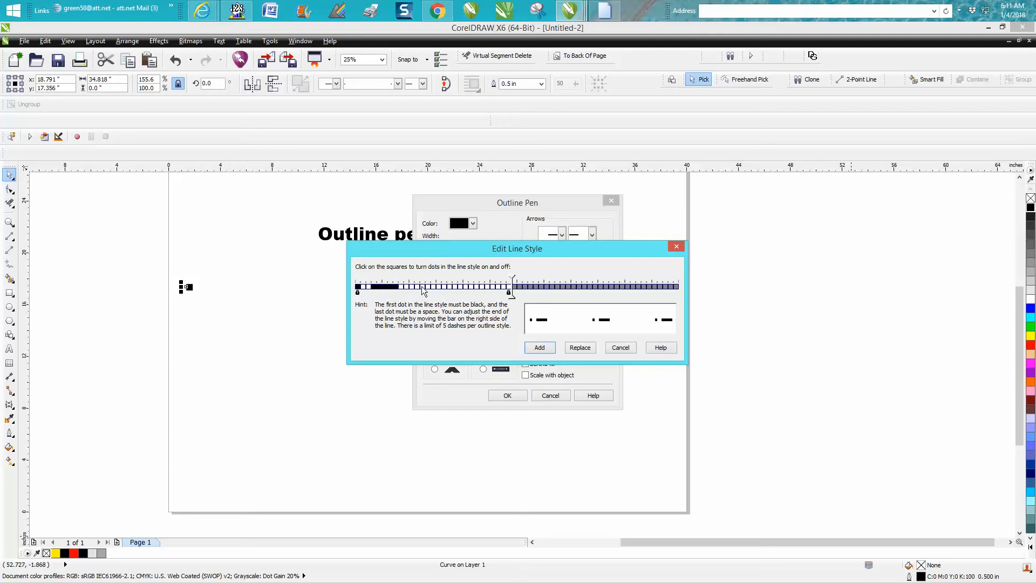
click(410, 286)
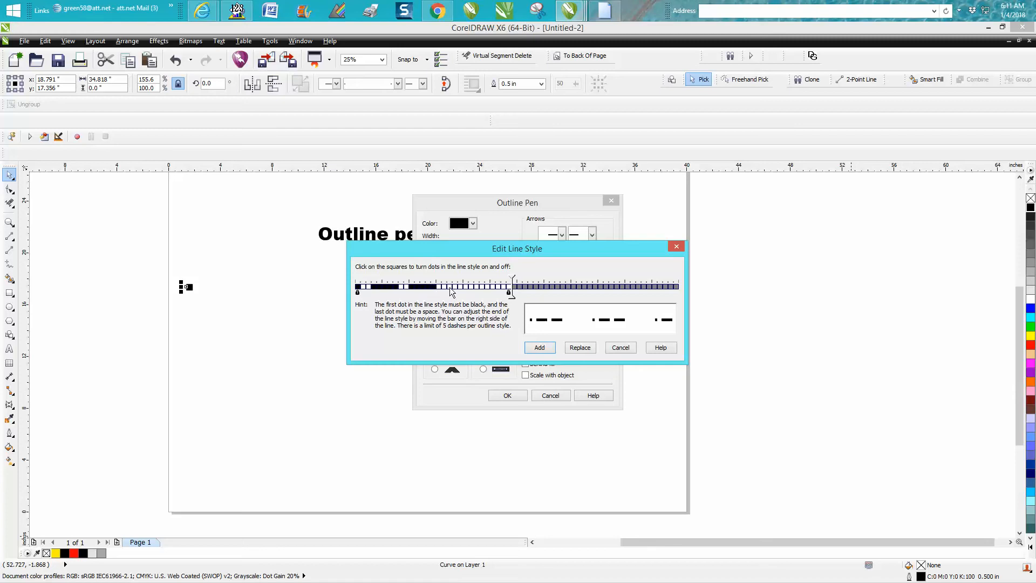
click(451, 286)
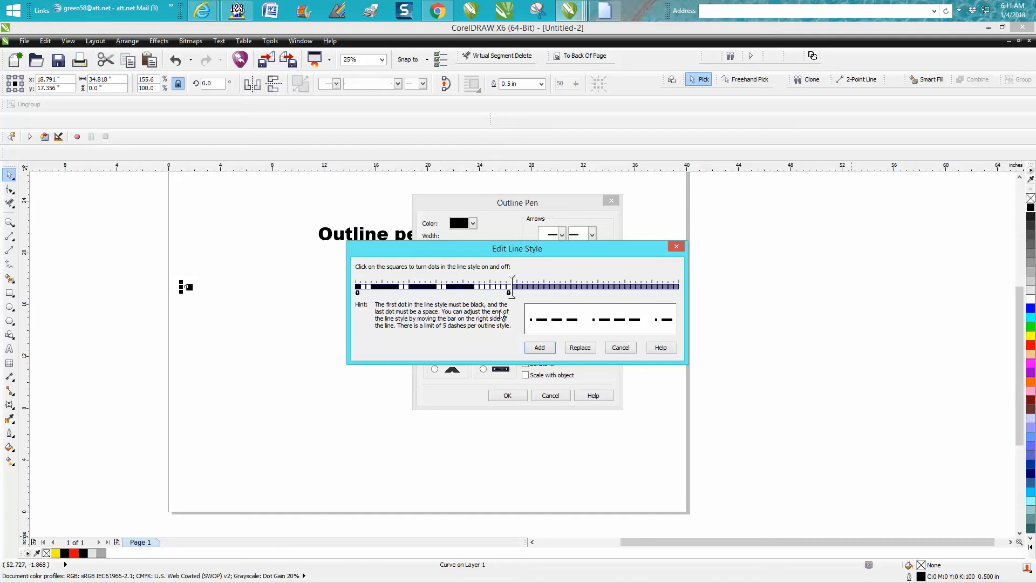
mouse_move(417, 322)
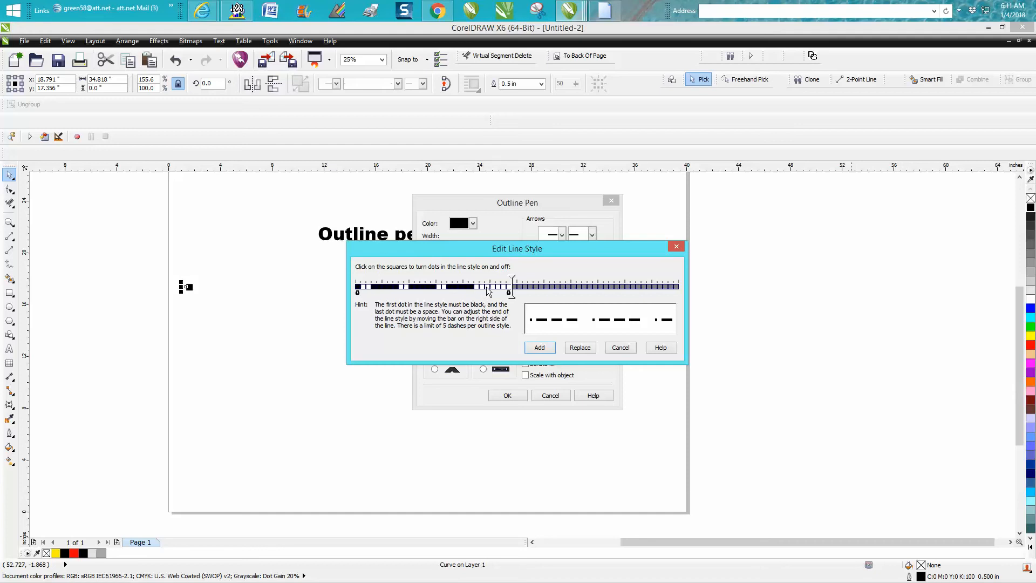
click(503, 286)
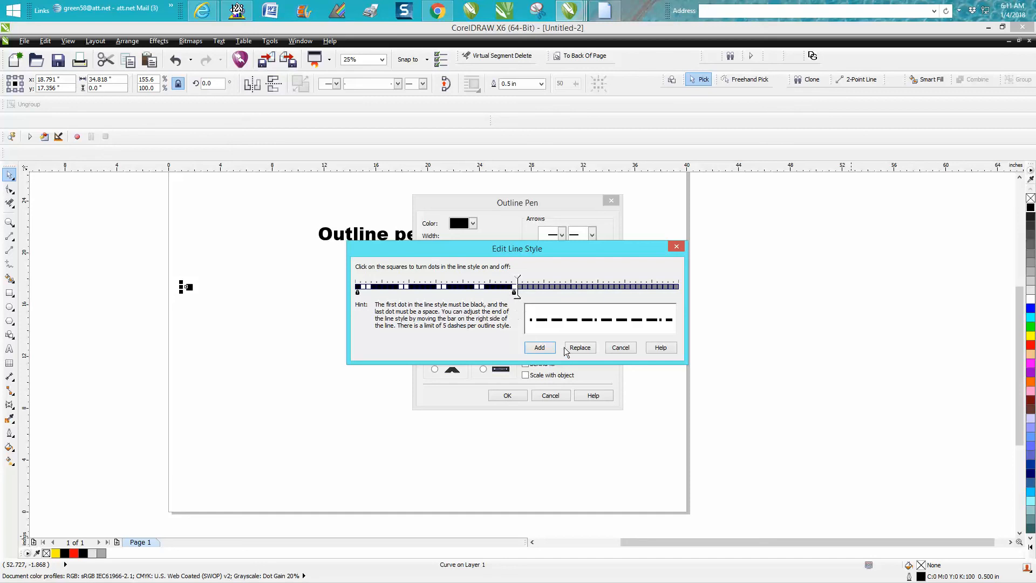
mouse_move(594, 355)
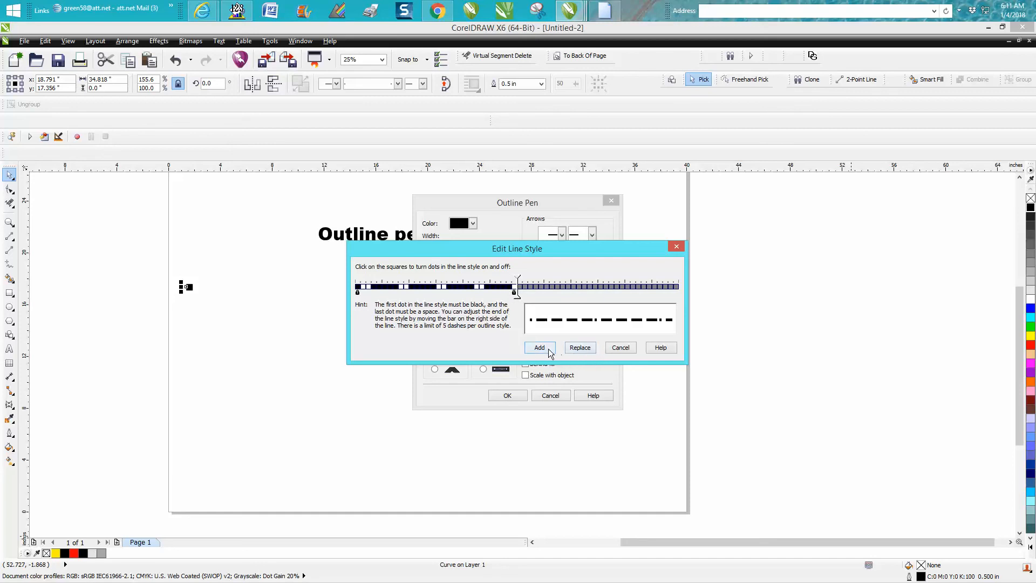
click(539, 348)
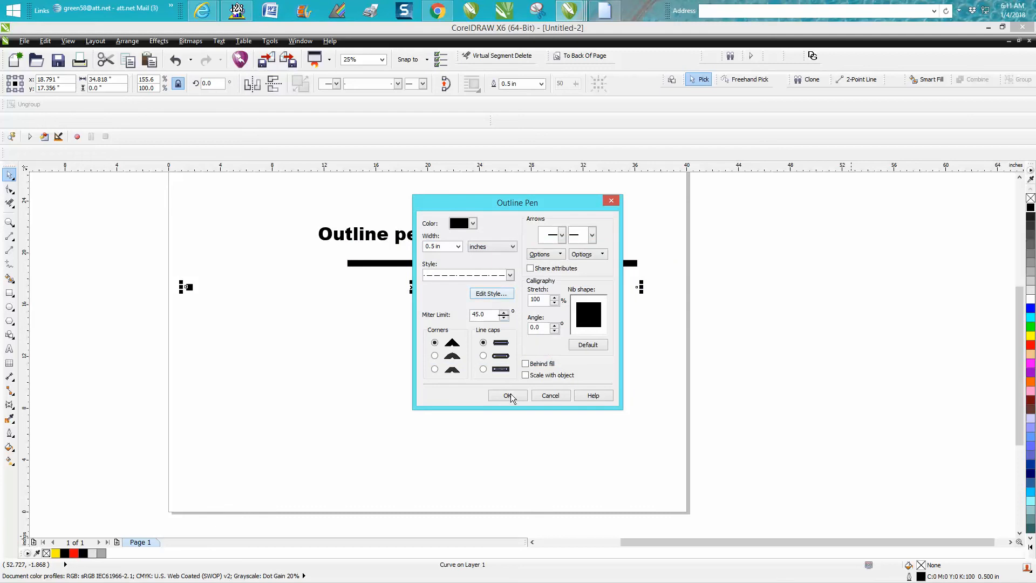
Confirm Outline Pen so the line displays the custom dash-dot pattern.
click(507, 395)
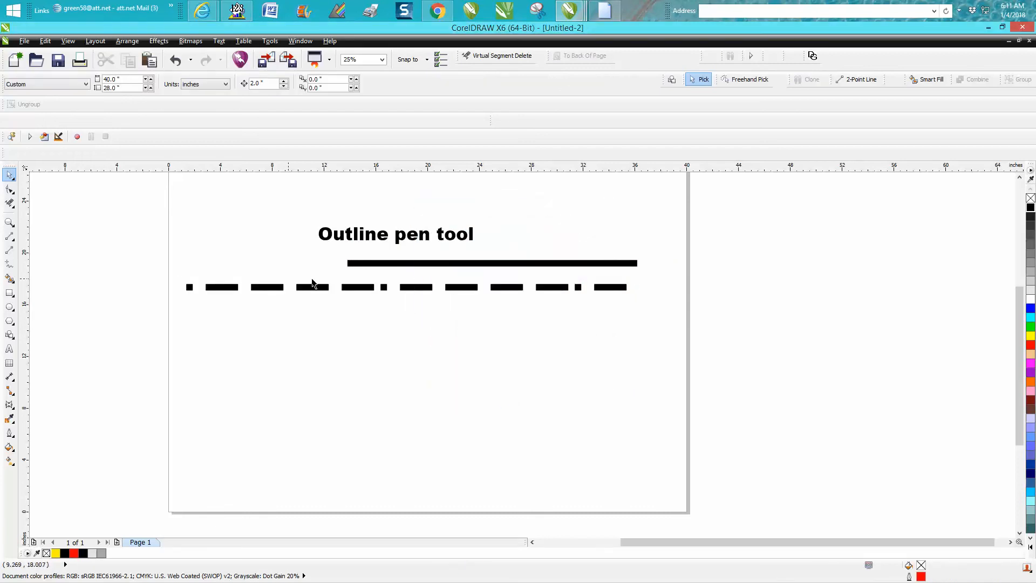
mouse_move(304, 315)
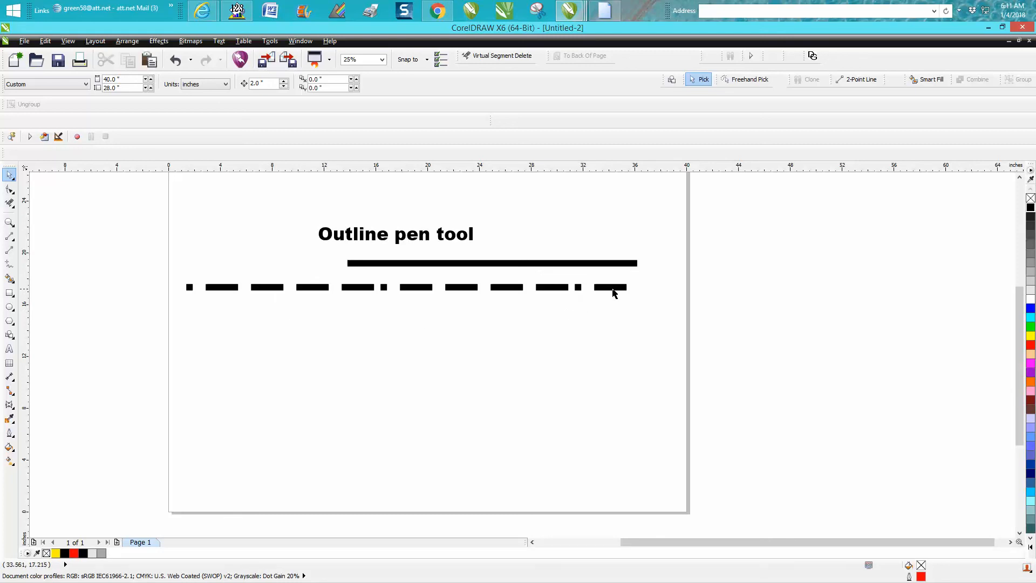
mouse_move(337, 308)
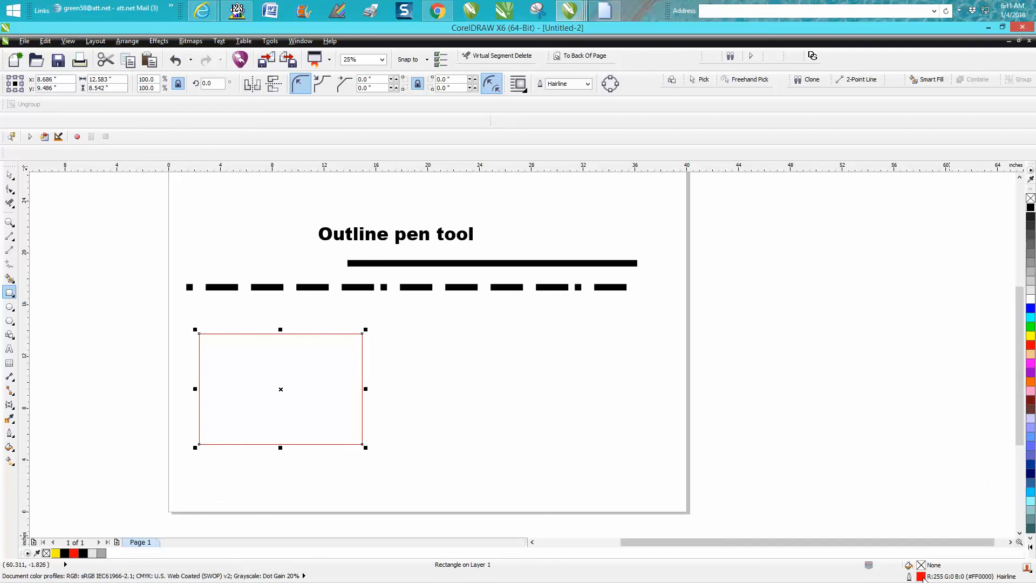
Give the rectangle a 0.5 in outline using the custom dash-dot style.
click(458, 246)
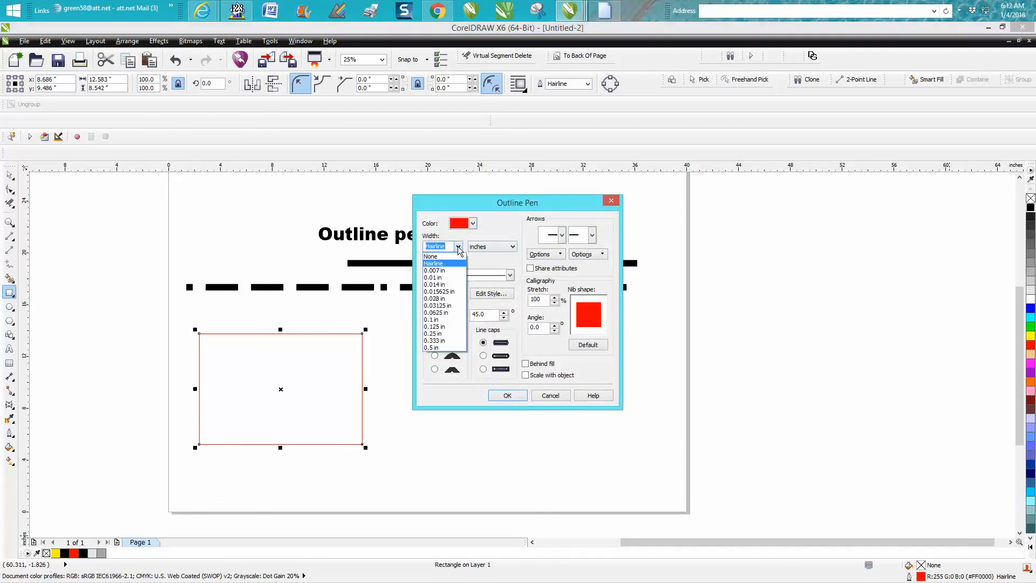
click(432, 347)
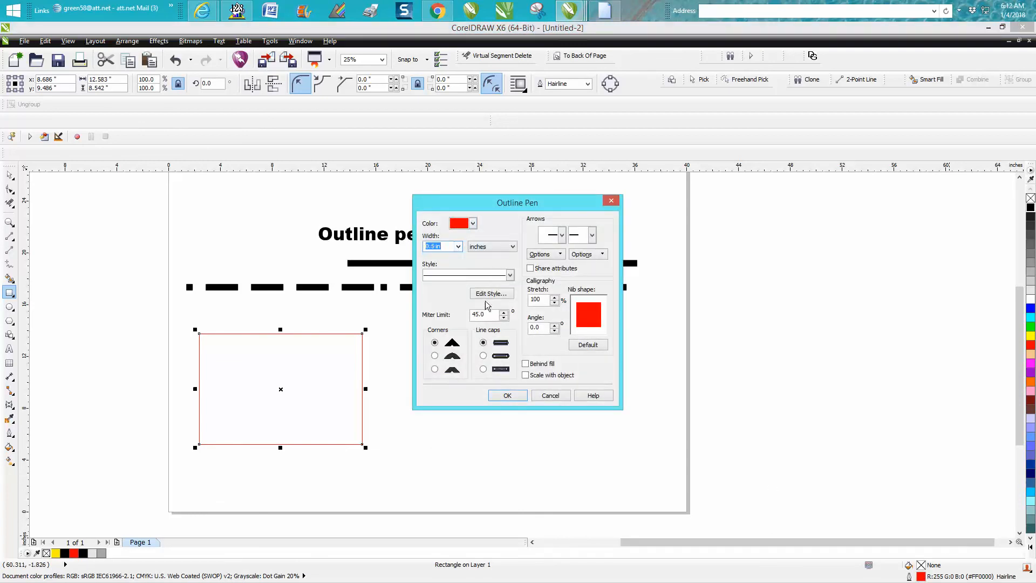
click(509, 275)
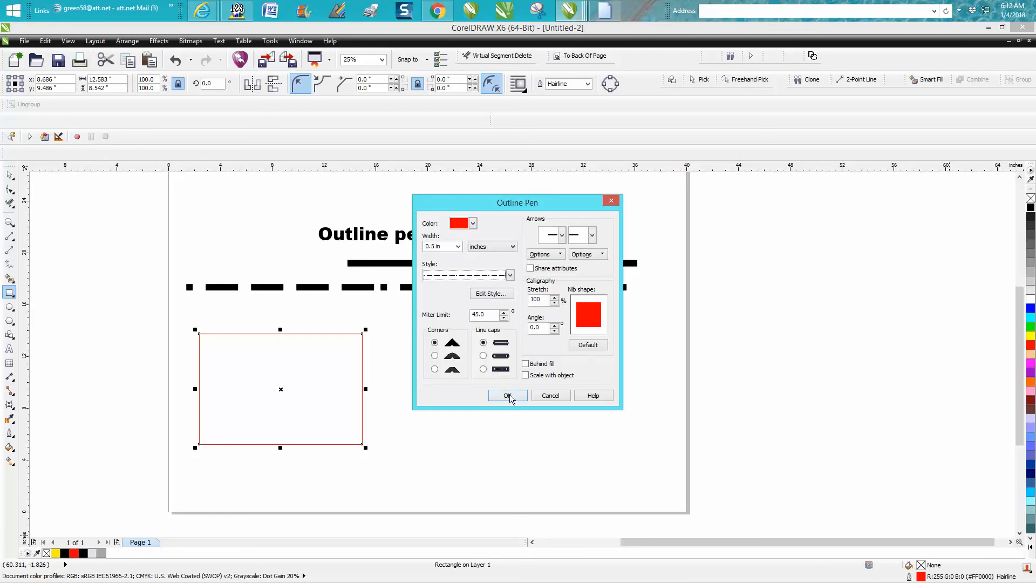
click(507, 395)
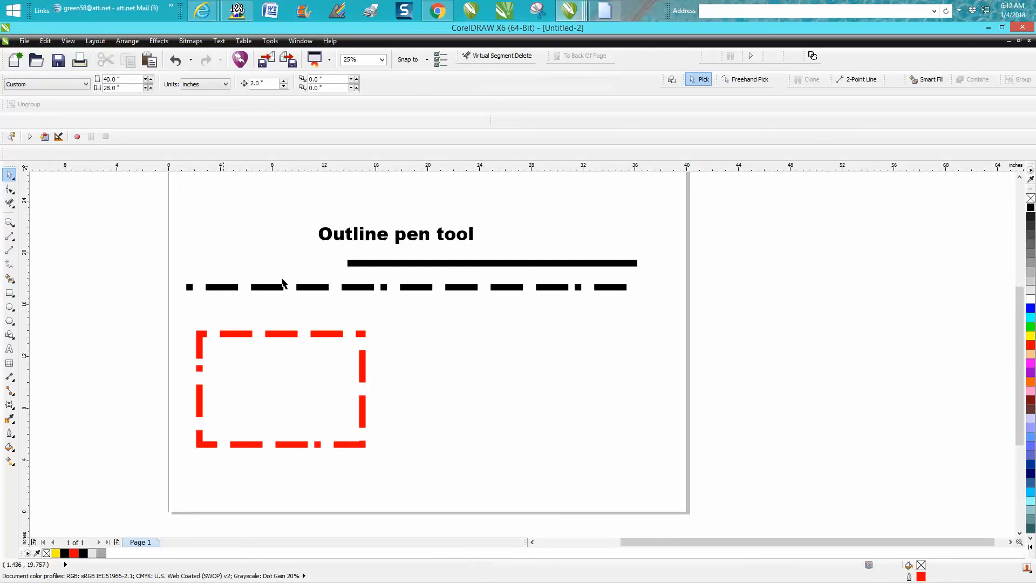
mouse_move(437, 360)
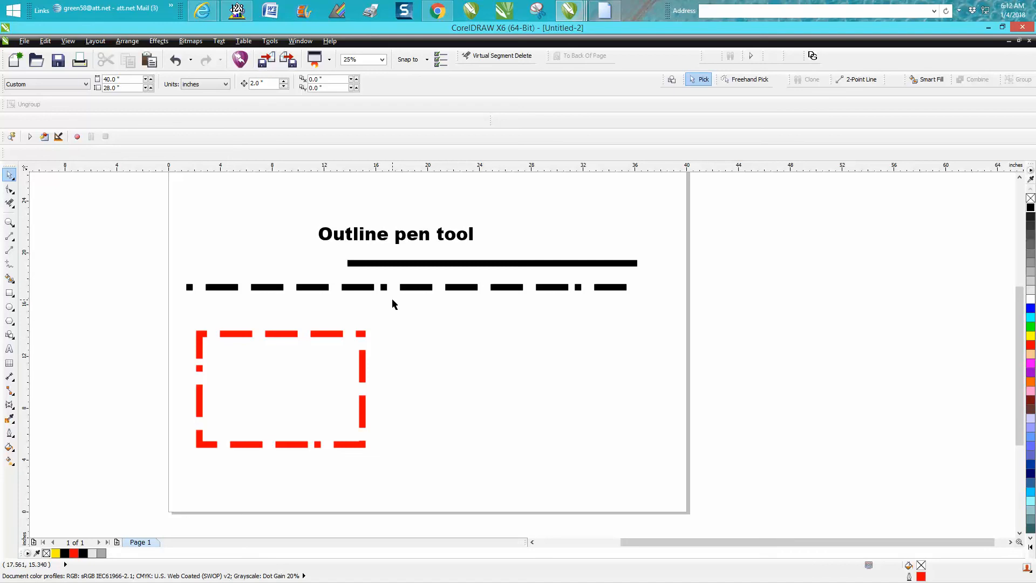
mouse_move(410, 306)
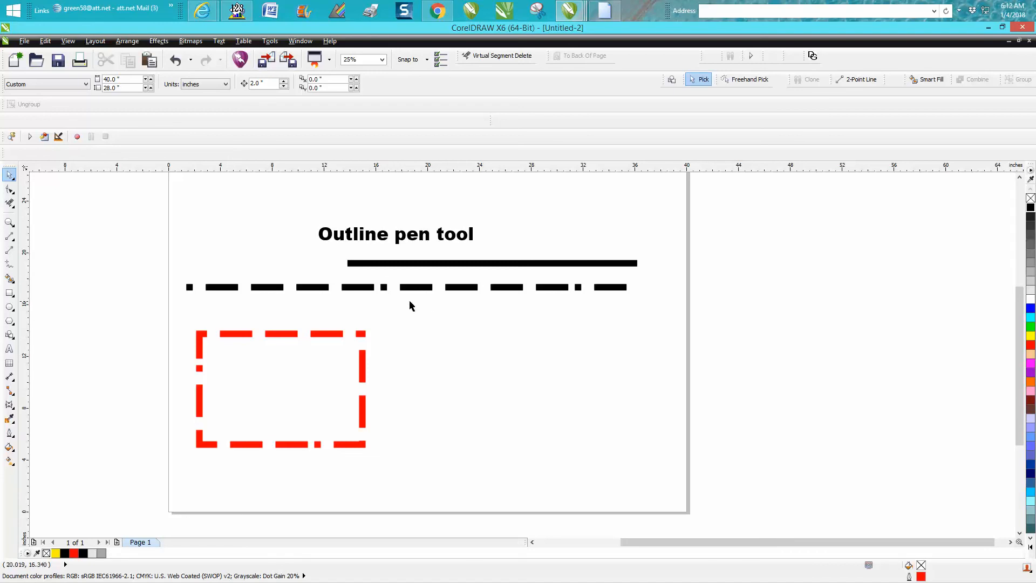
mouse_move(450, 327)
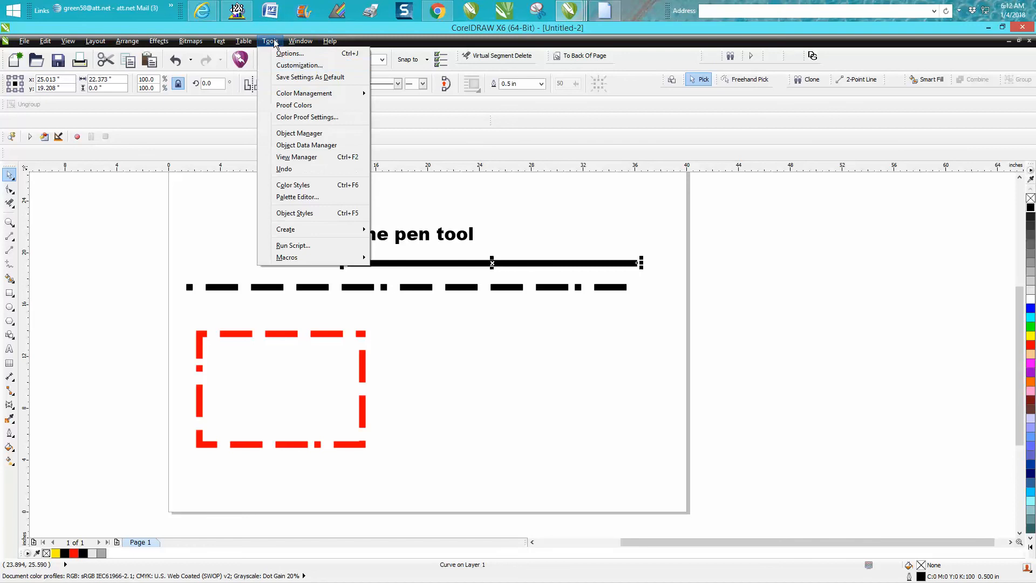
mouse_move(314, 78)
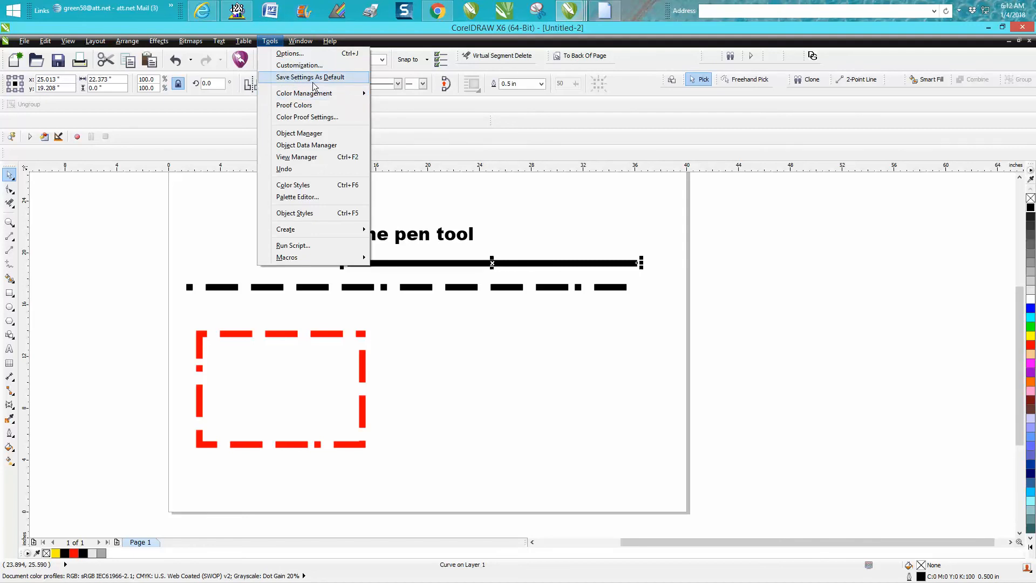